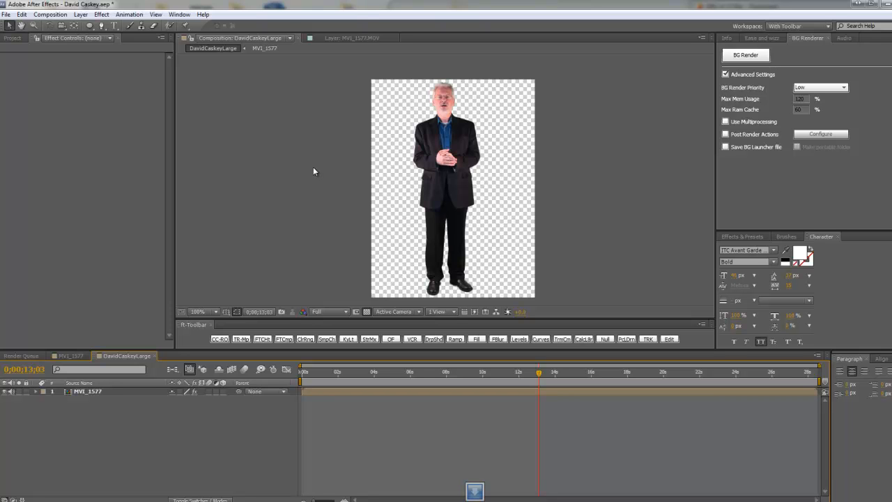
{"action": "mouse_move", "coordinate": [373, 150]}
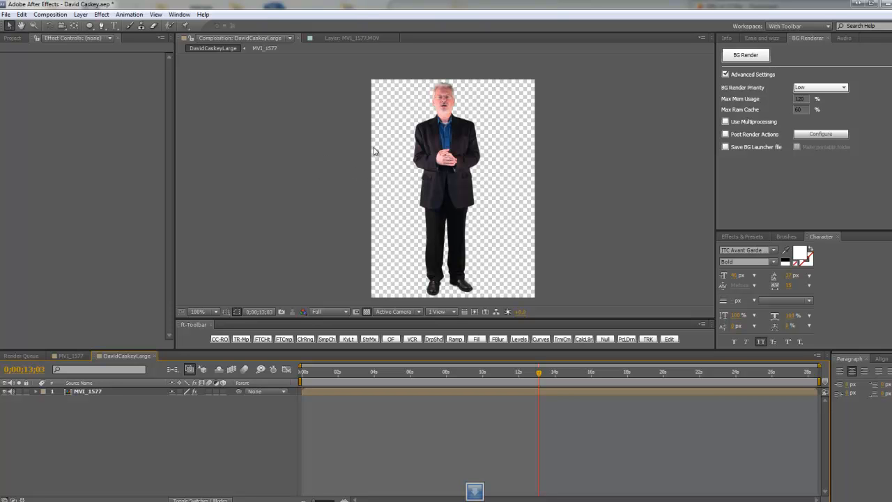
{"action": "mouse_move", "coordinate": [354, 119]}
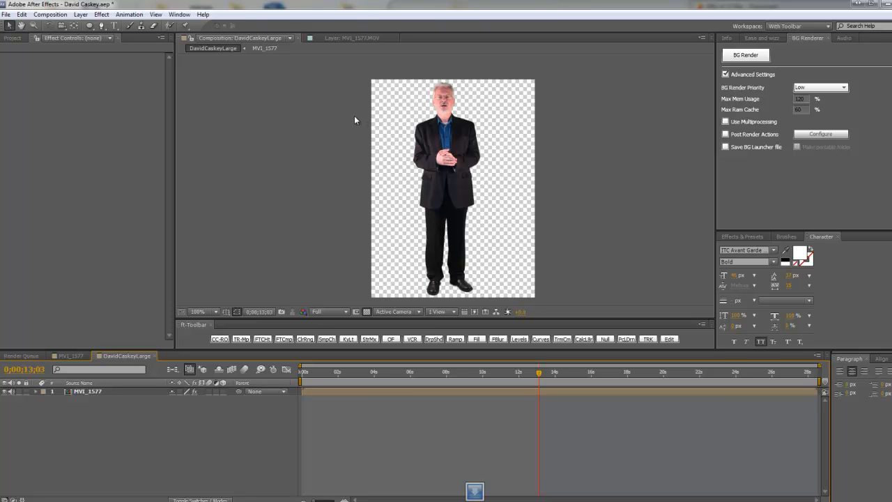
{"action": "mouse_move", "coordinate": [450, 92]}
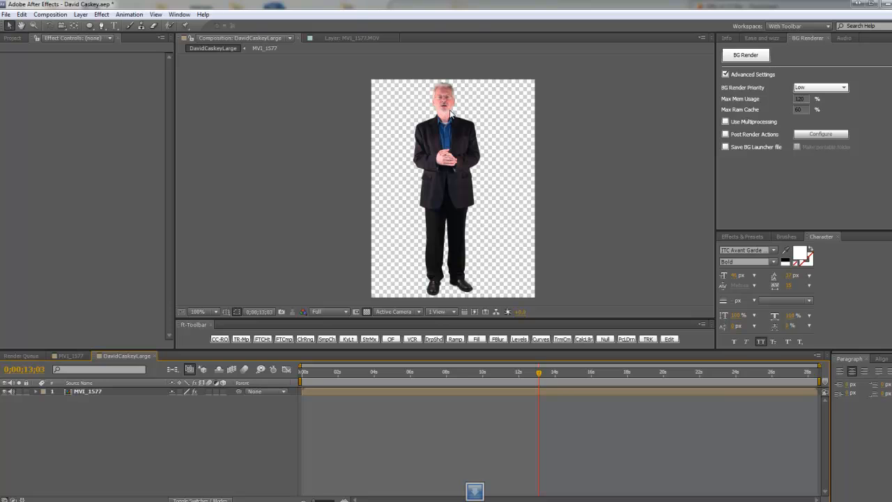
{"action": "mouse_move", "coordinate": [449, 114]}
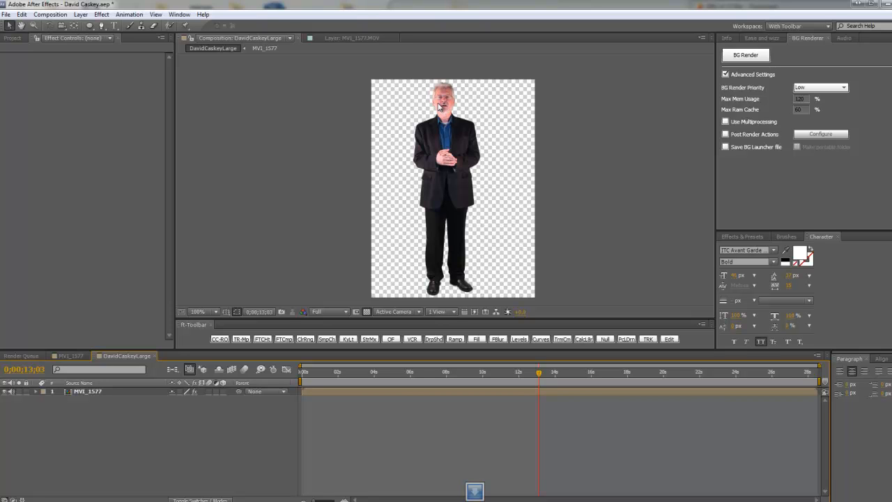
{"action": "mouse_move", "coordinate": [441, 88]}
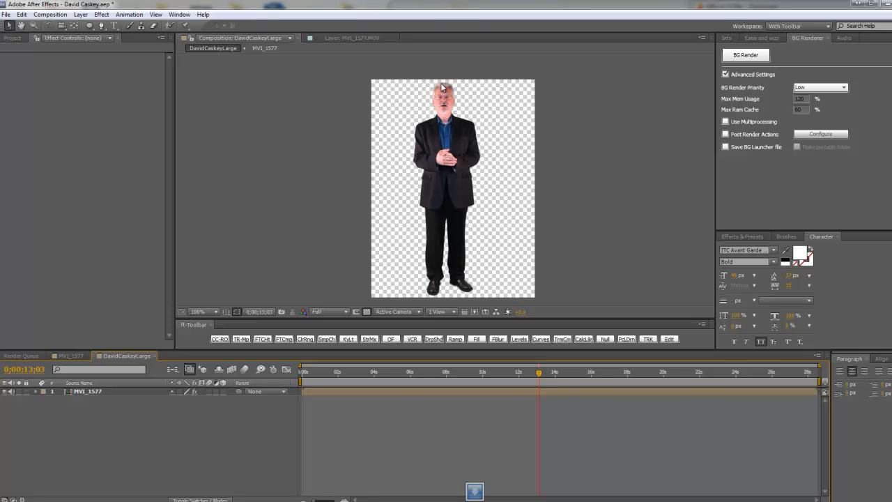
{"action": "mouse_move", "coordinate": [452, 101]}
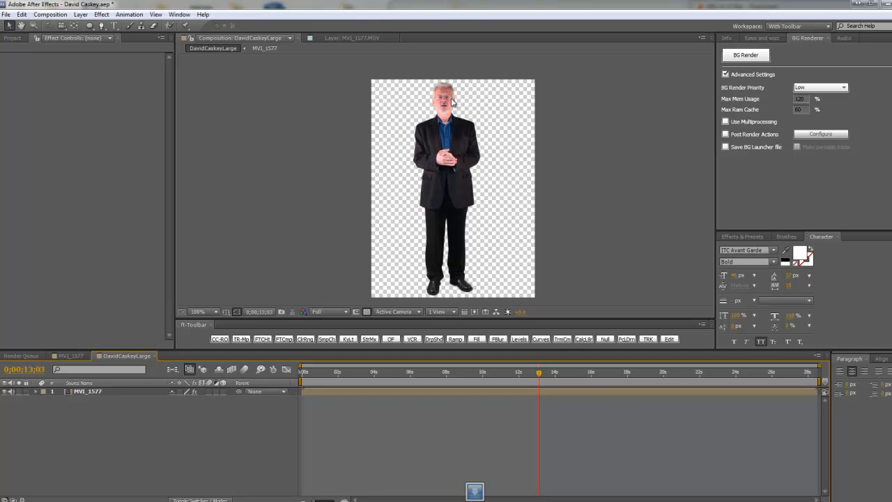
{"action": "mouse_move", "coordinate": [446, 117]}
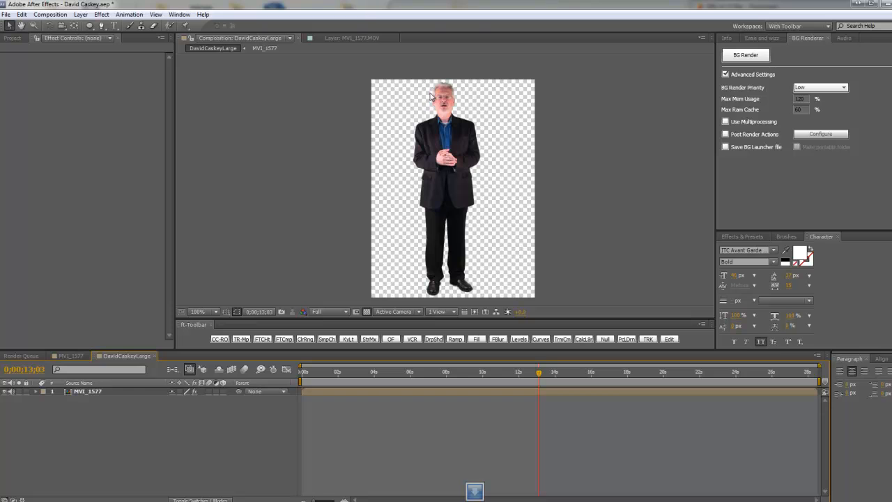
{"action": "mouse_move", "coordinate": [449, 103]}
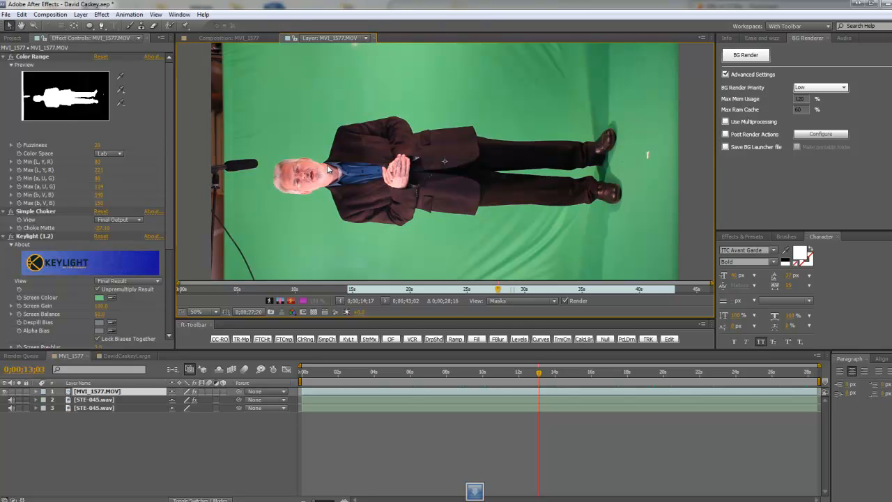
{"action": "mouse_move", "coordinate": [263, 188]}
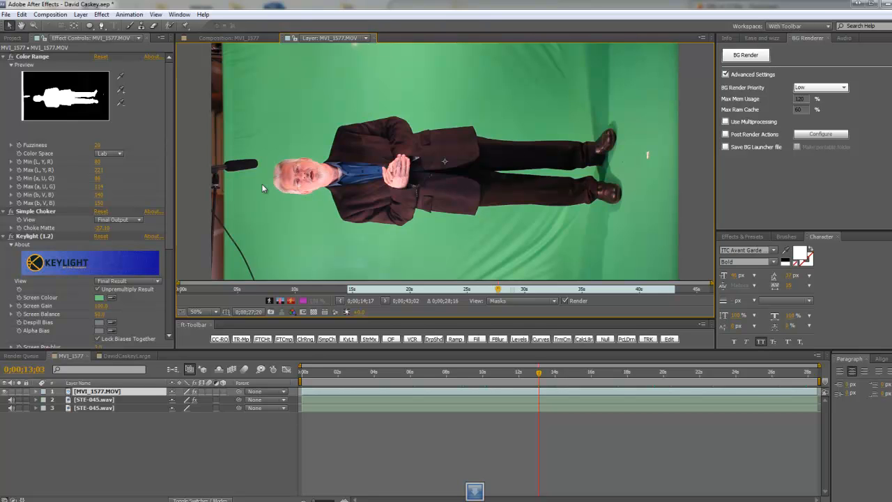
{"action": "mouse_move", "coordinate": [279, 206]}
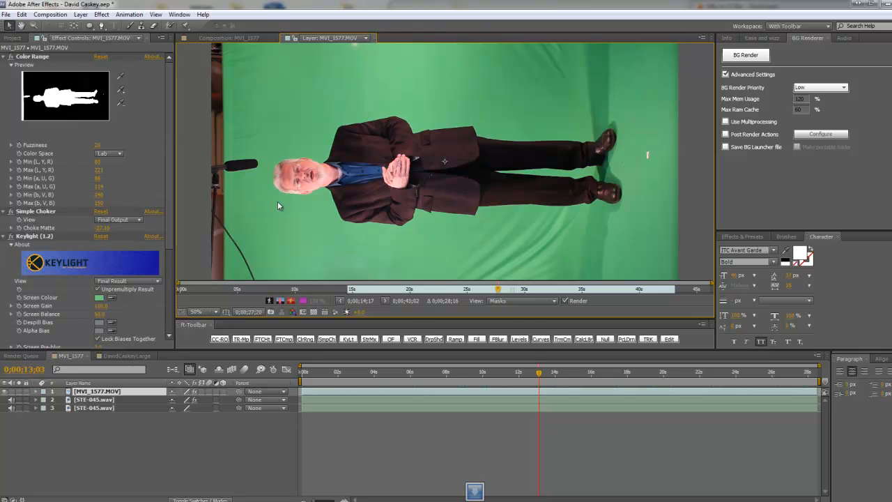
{"action": "mouse_move", "coordinate": [323, 173]}
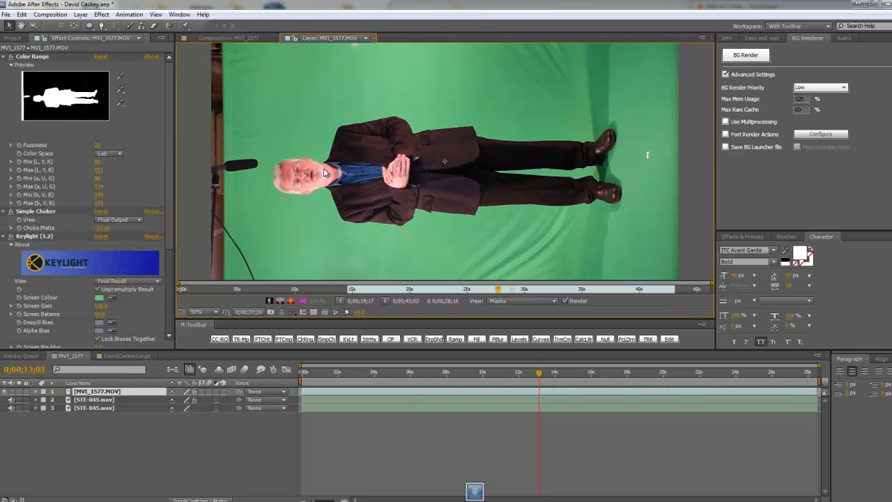
{"action": "mouse_move", "coordinate": [312, 184]}
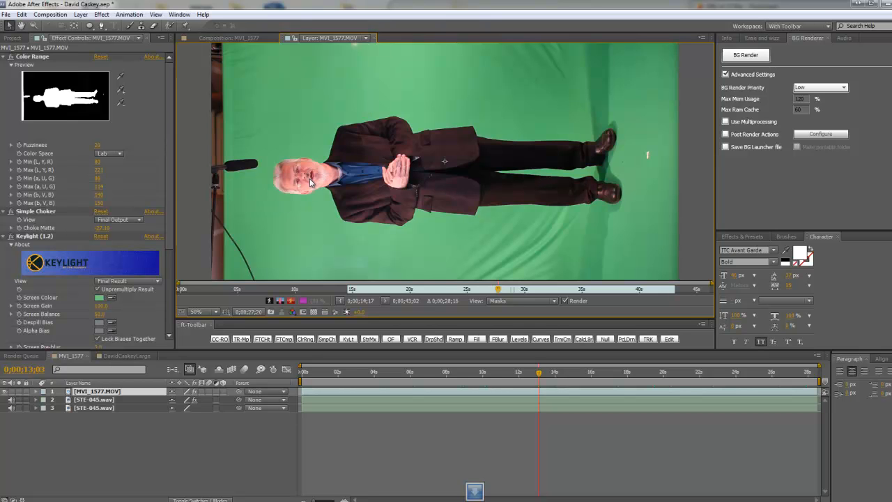
{"action": "mouse_move", "coordinate": [321, 243]}
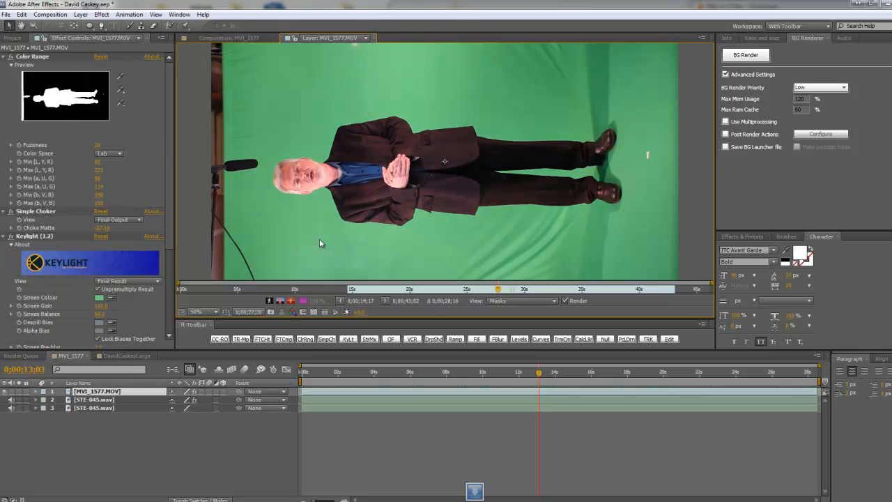
Inspect the MVI_1577 precomp's keying effects, then return to the DavidCaskeyLarge composition
{"action": "left_click", "coordinate": [125, 355]}
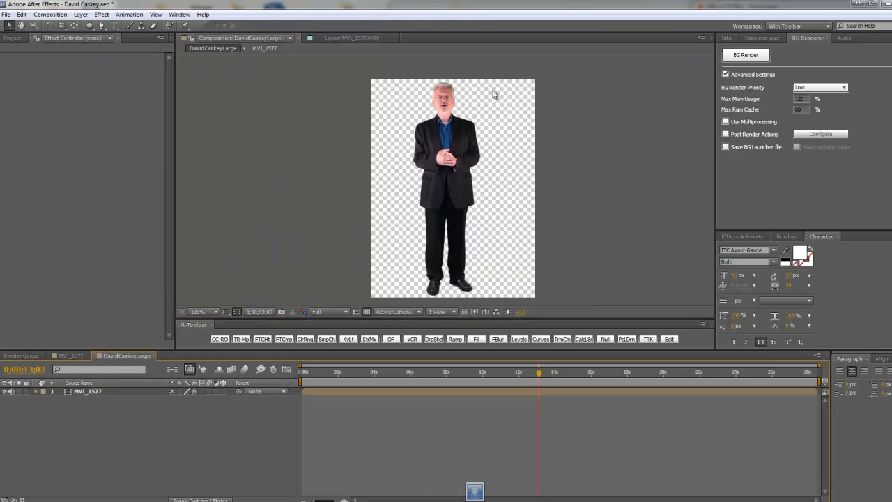
{"action": "mouse_move", "coordinate": [452, 92]}
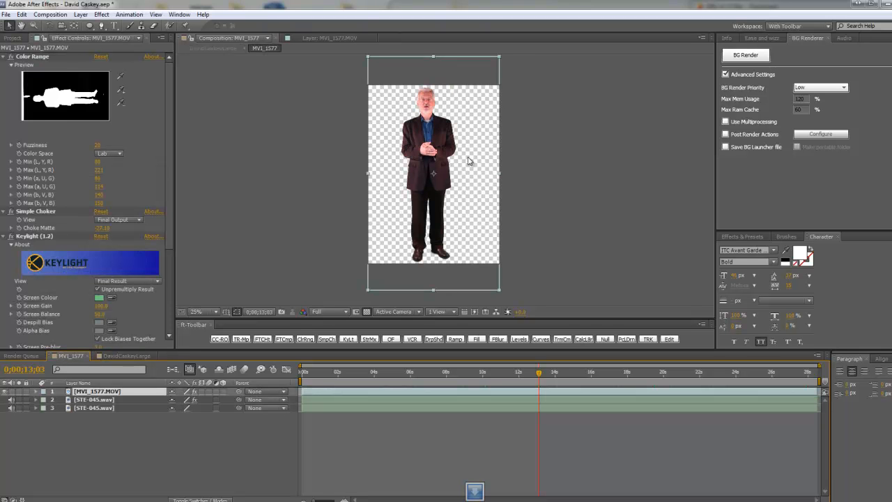
{"action": "left_click", "coordinate": [203, 312]}
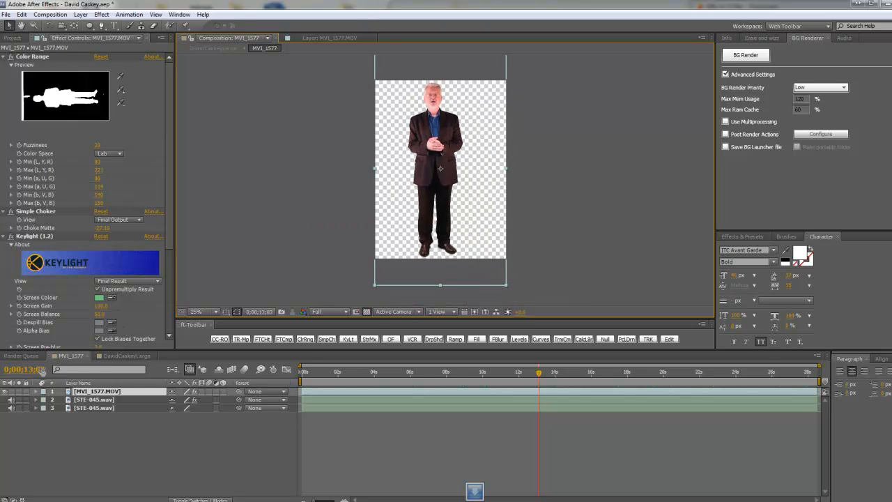
{"action": "left_click", "coordinate": [124, 355]}
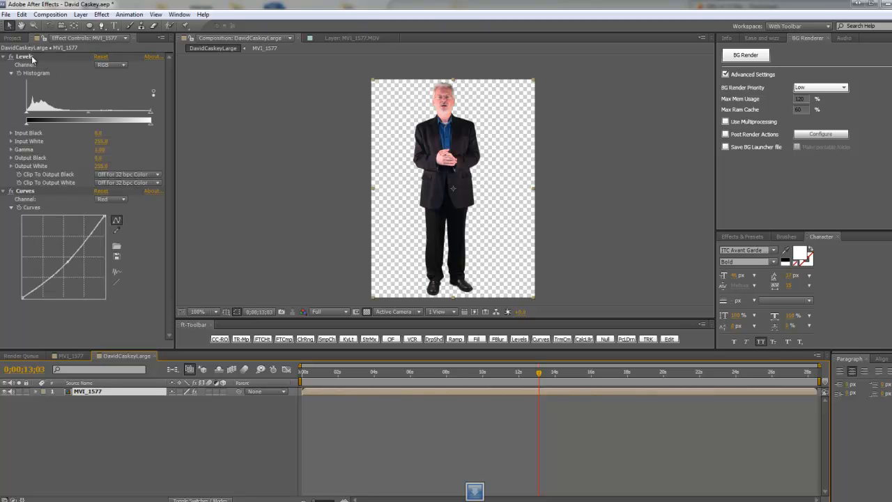
Collapse Levels and view the Curves correction on the RGB and Red channels
{"action": "left_click", "coordinate": [5, 55]}
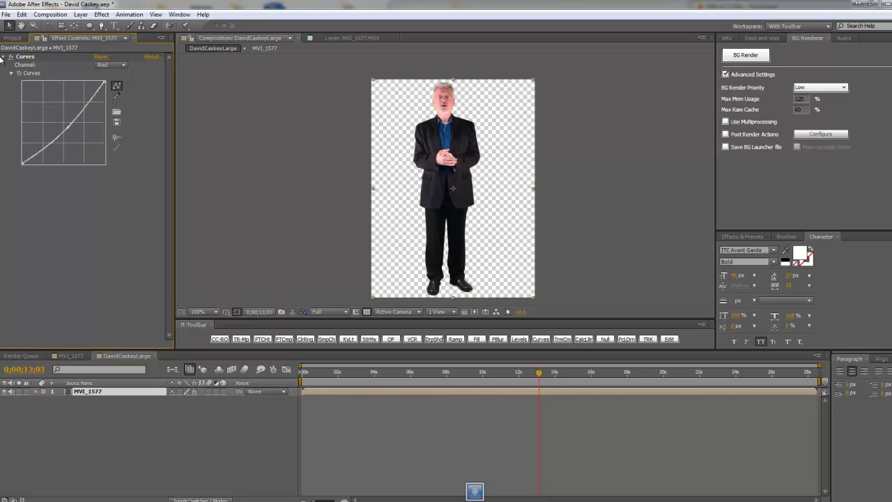
{"action": "left_click", "coordinate": [110, 65]}
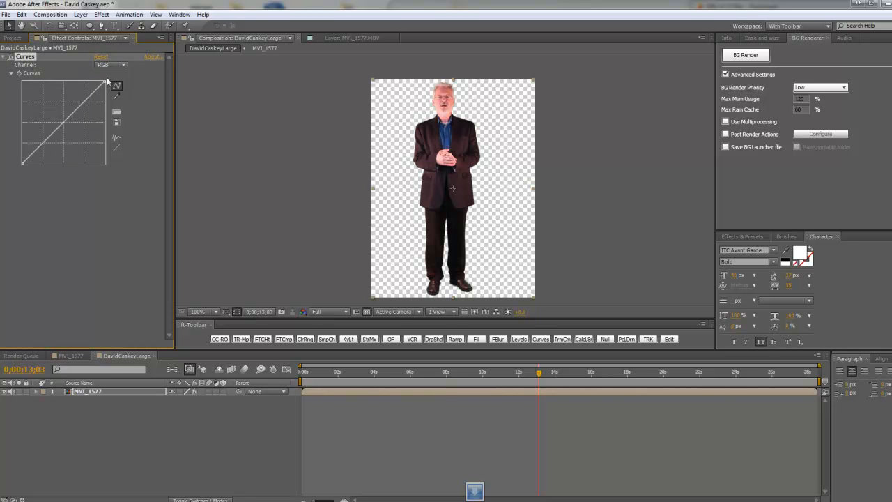
{"action": "left_click", "coordinate": [109, 66]}
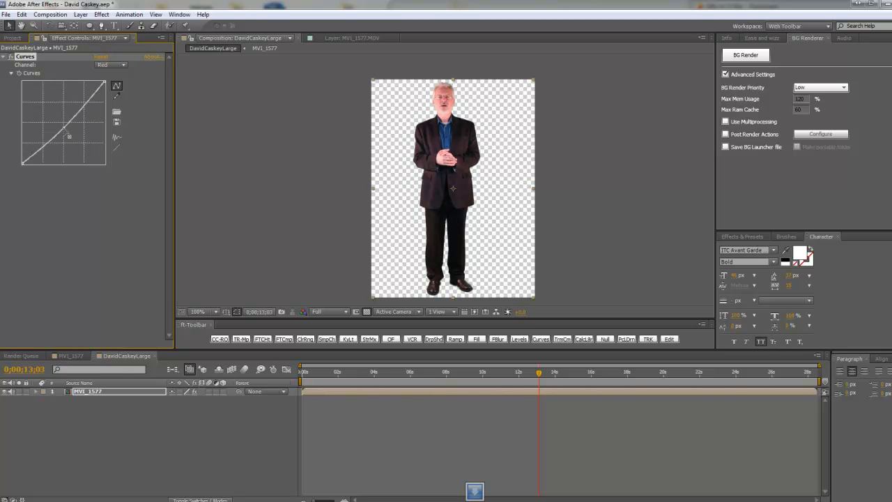
{"action": "left_click_drag", "start_coordinate": [68, 137], "coordinate": [72, 139]}
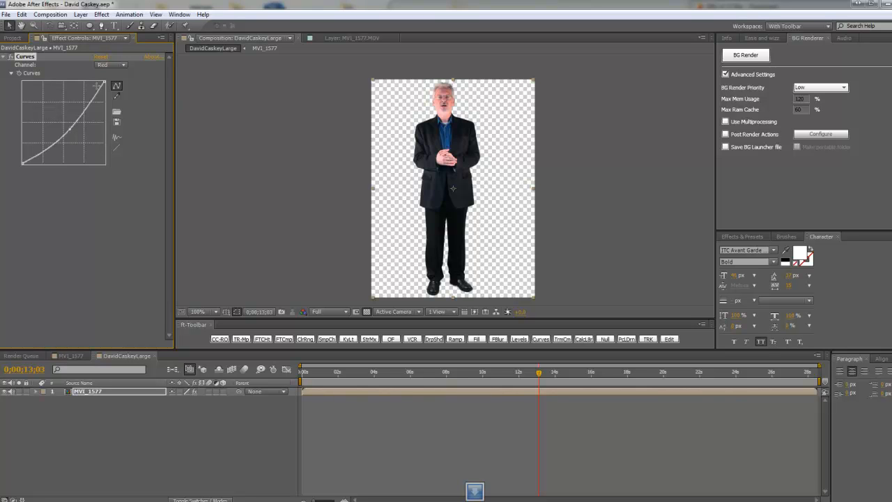
{"action": "mouse_move", "coordinate": [156, 85]}
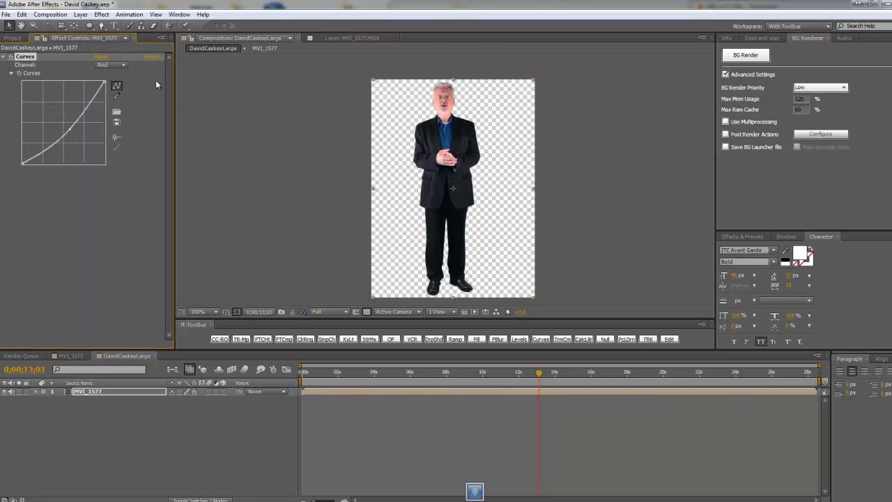
{"action": "mouse_move", "coordinate": [460, 150]}
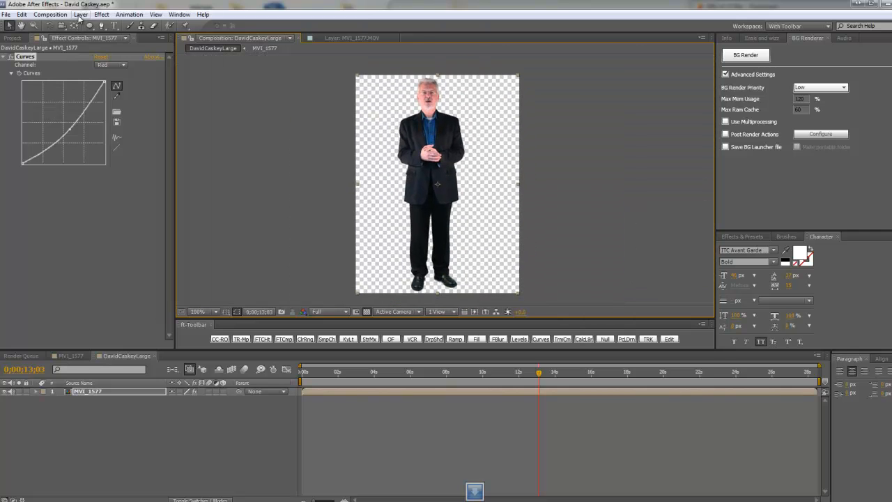
Start a new layer from the Layer > New menu
{"action": "left_click", "coordinate": [81, 14]}
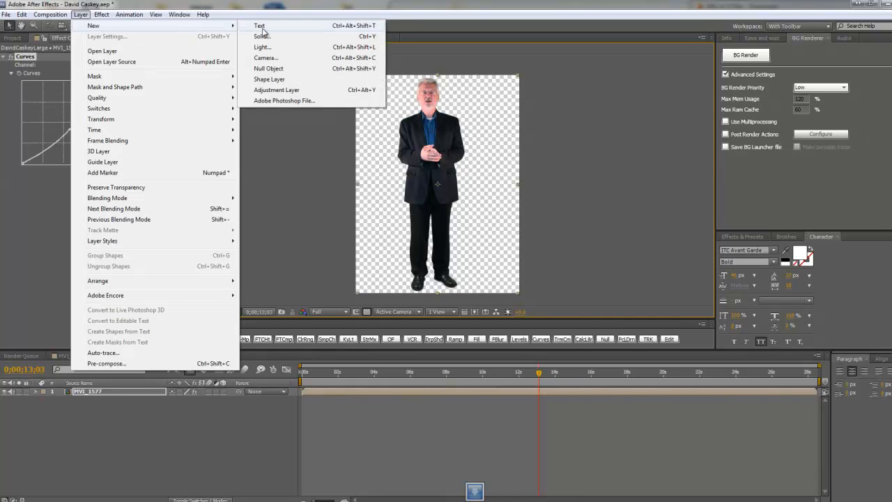
{"action": "left_click", "coordinate": [276, 89]}
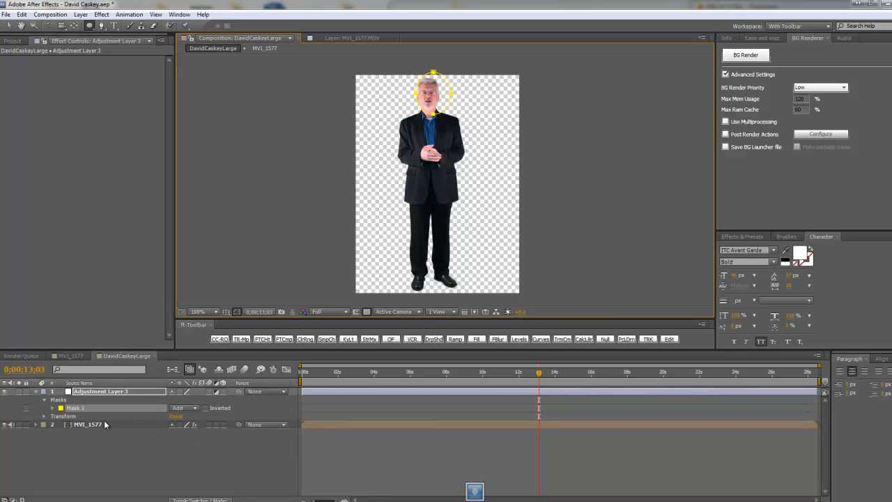
Expand Mask 1 on the adjustment layer to reveal its Mask Feather property
{"action": "left_click", "coordinate": [53, 398]}
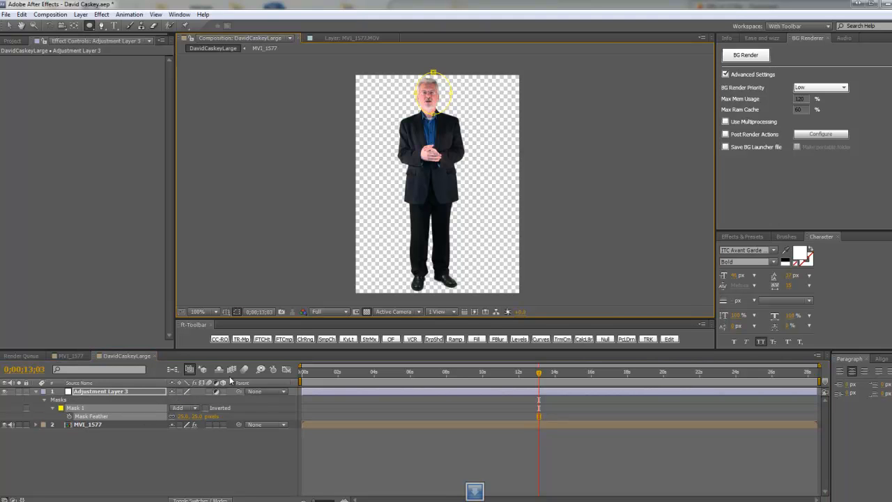
{"action": "mouse_move", "coordinate": [432, 119]}
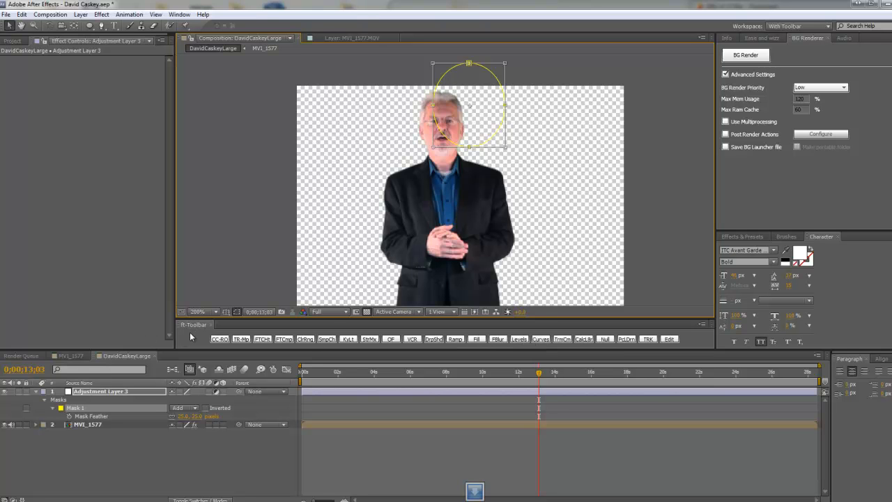
{"action": "mouse_move", "coordinate": [293, 334]}
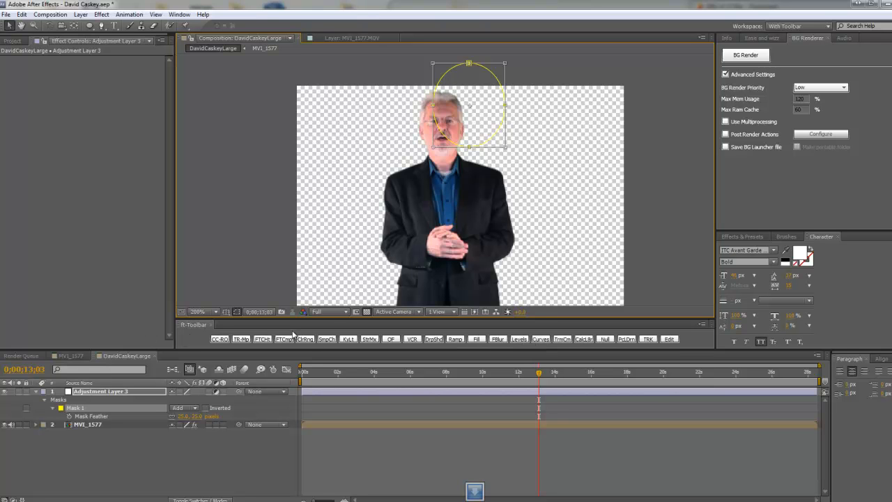
{"action": "mouse_move", "coordinate": [565, 340]}
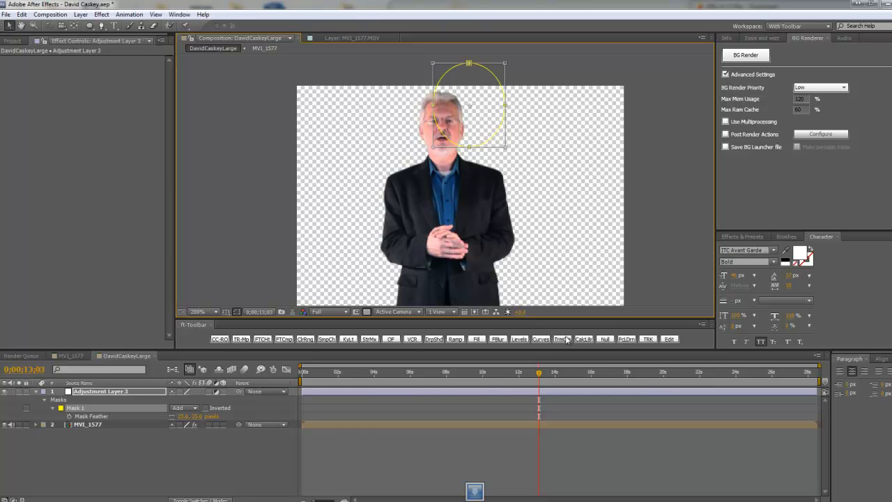
{"action": "mouse_move", "coordinate": [216, 345]}
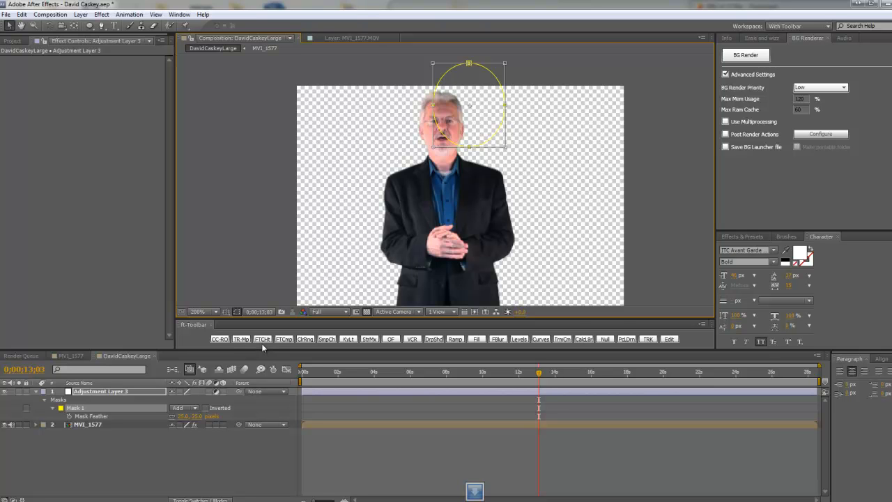
{"action": "mouse_move", "coordinate": [298, 352]}
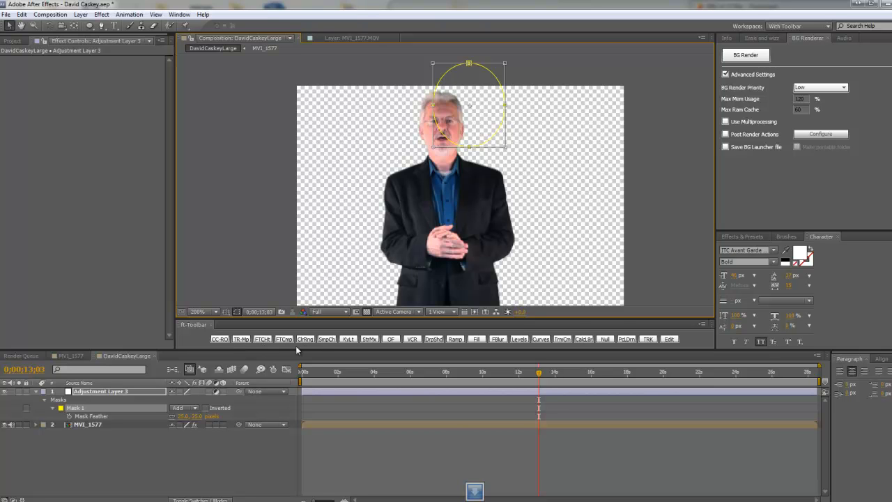
{"action": "mouse_move", "coordinate": [326, 340]}
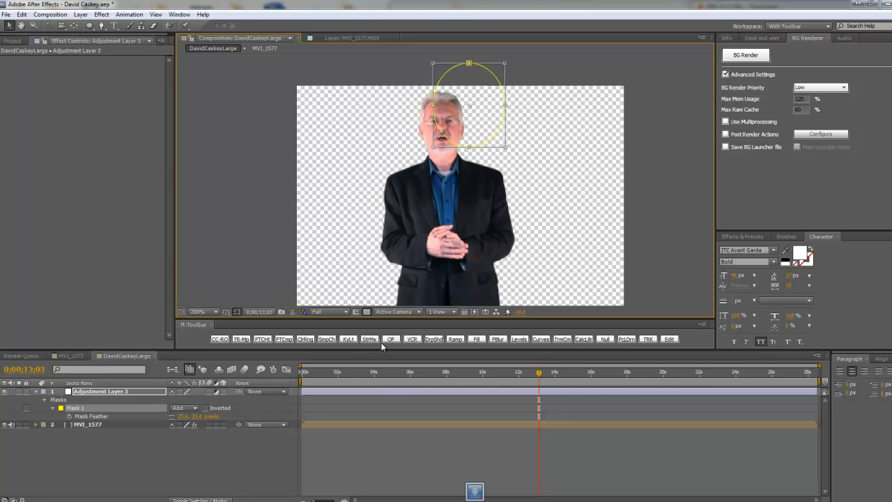
{"action": "mouse_move", "coordinate": [435, 339]}
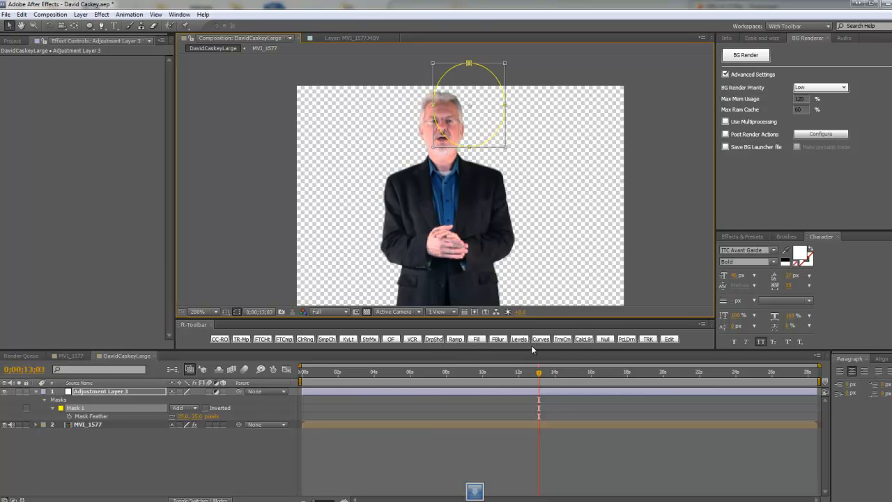
{"action": "mouse_move", "coordinate": [585, 349]}
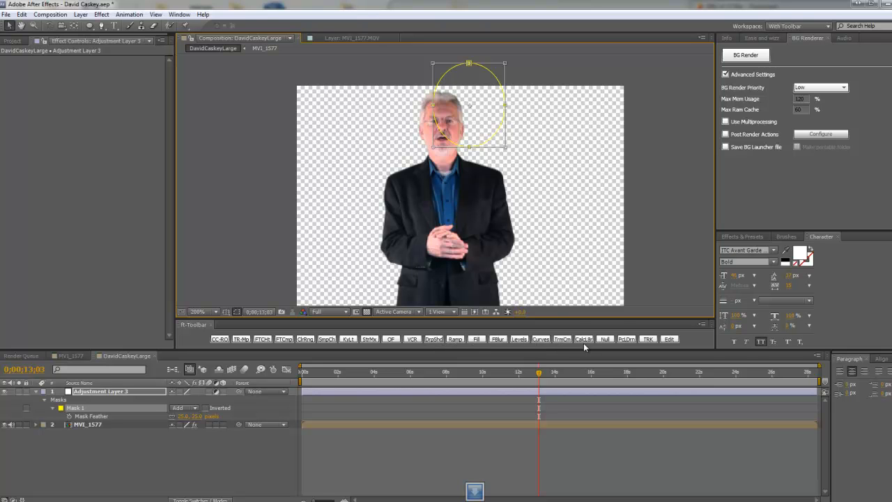
{"action": "mouse_move", "coordinate": [612, 346]}
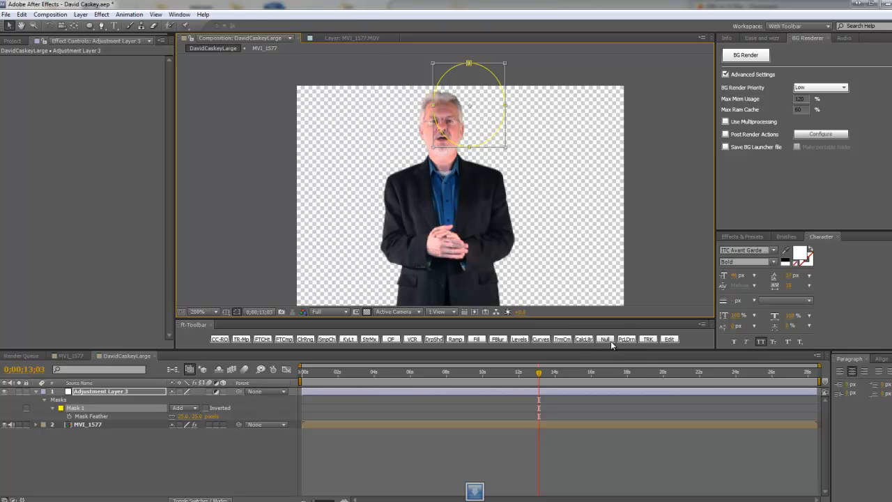
{"action": "mouse_move", "coordinate": [626, 340]}
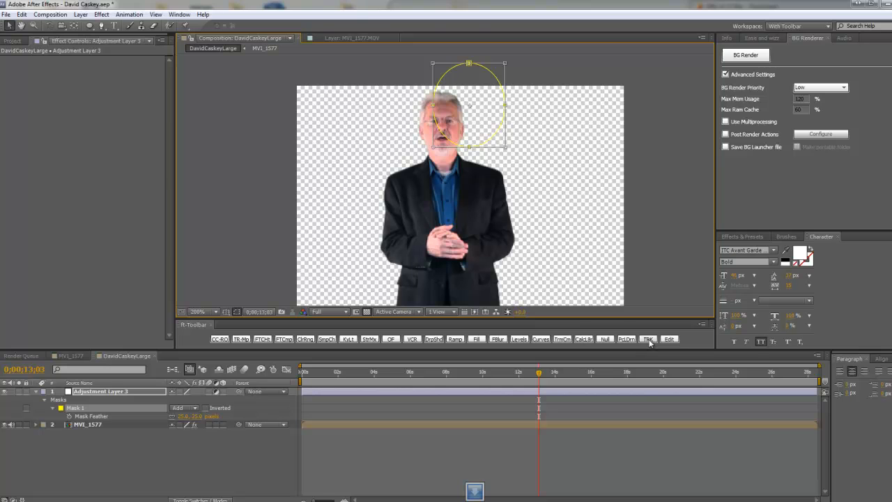
{"action": "mouse_move", "coordinate": [674, 347]}
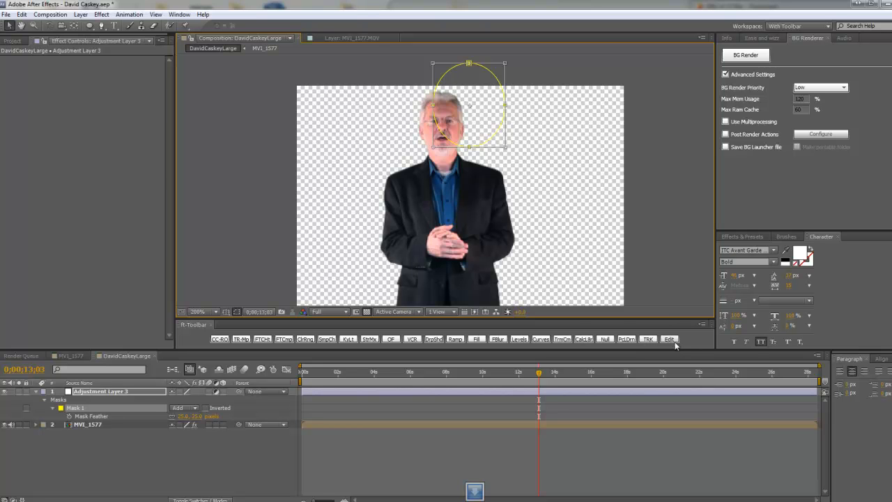
{"action": "mouse_move", "coordinate": [633, 295]}
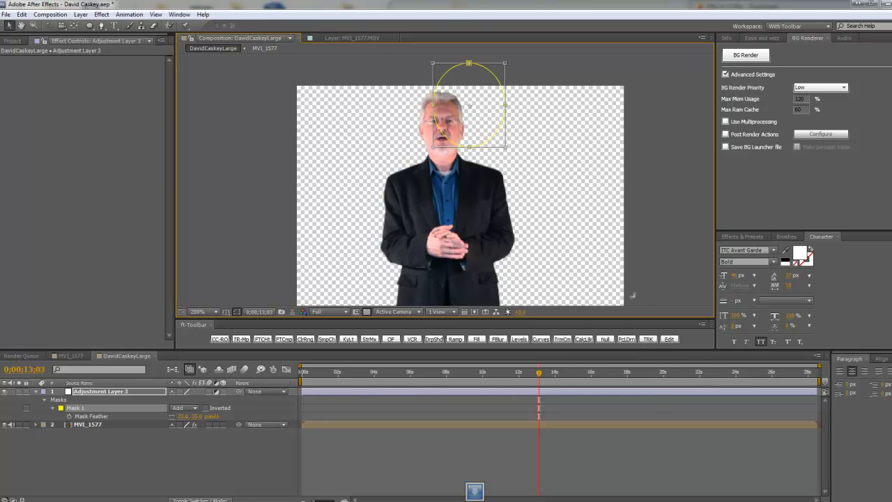
{"action": "mouse_move", "coordinate": [465, 351]}
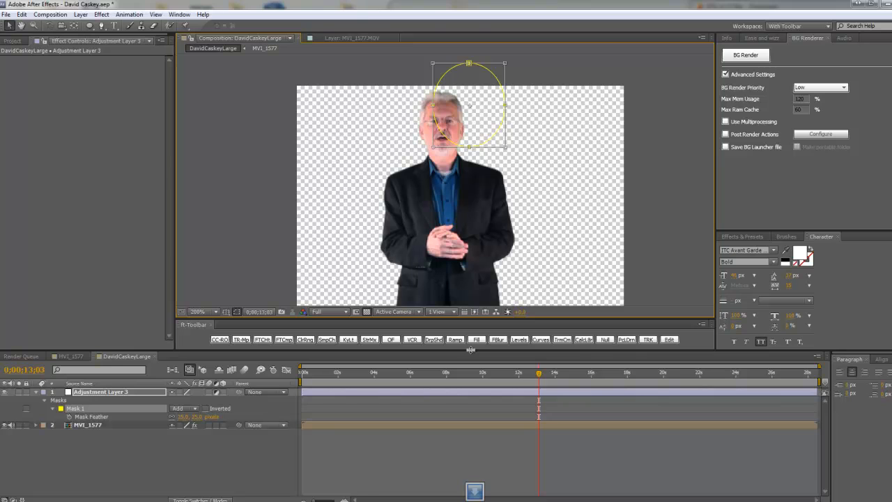
{"action": "mouse_move", "coordinate": [267, 291]}
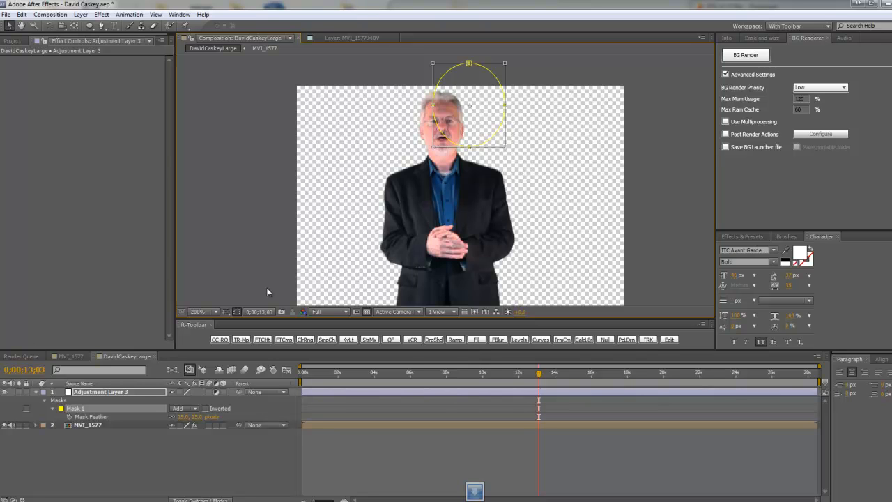
{"action": "mouse_move", "coordinate": [359, 398]}
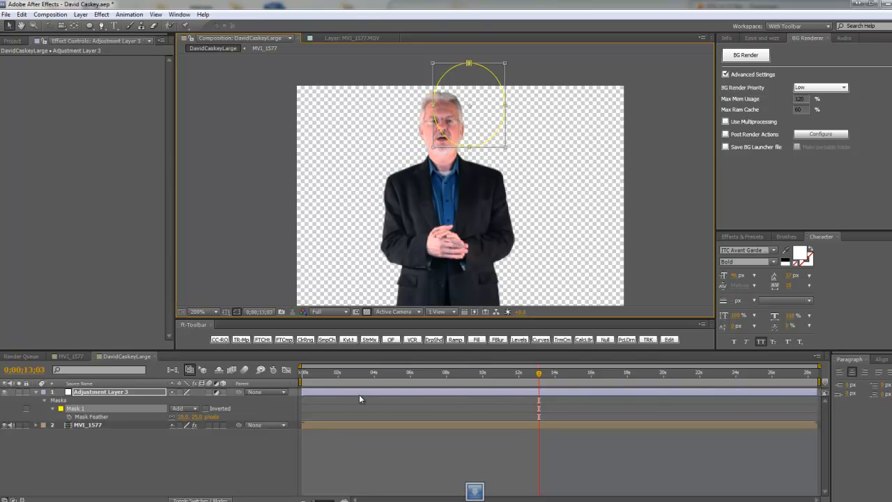
Apply Levels to the adjustment layer and drag the histogram sliders to brighten the masked face
{"action": "left_click", "coordinate": [519, 340]}
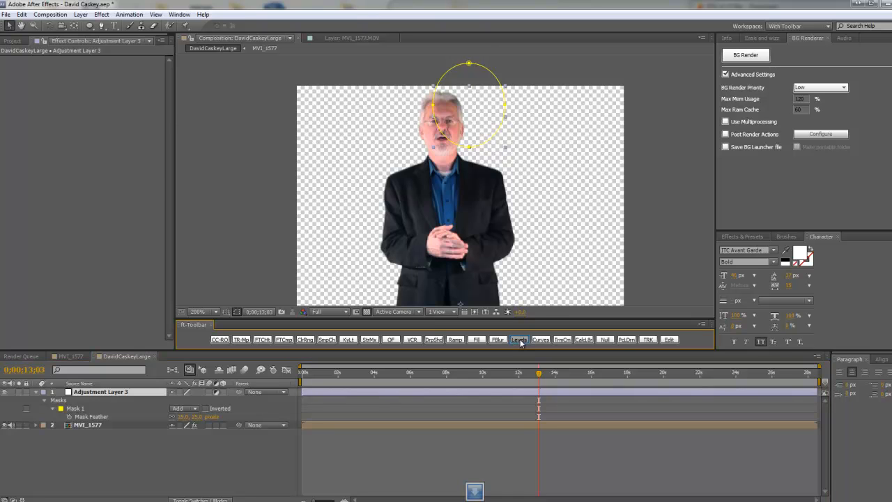
{"action": "left_click", "coordinate": [518, 339]}
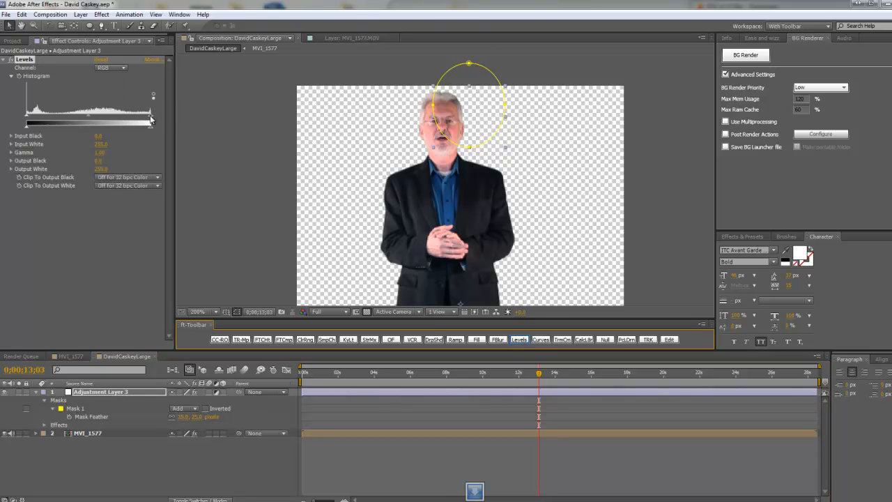
{"action": "left_click_drag", "start_coordinate": [151, 122], "coordinate": [134, 122]}
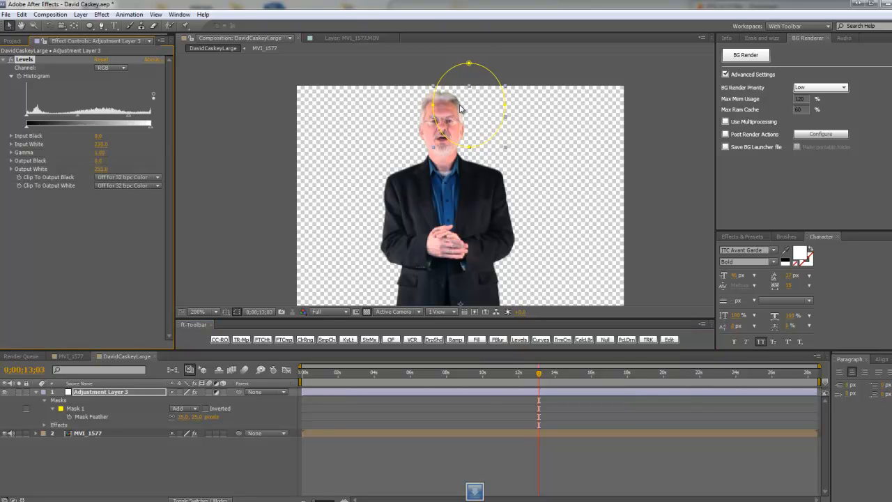
{"action": "mouse_move", "coordinate": [455, 128]}
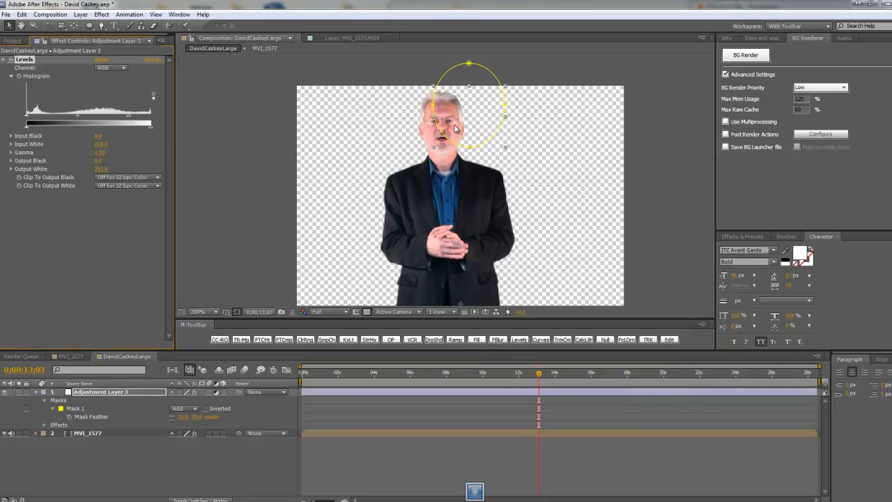
{"action": "left_click_drag", "start_coordinate": [153, 124], "coordinate": [124, 124]}
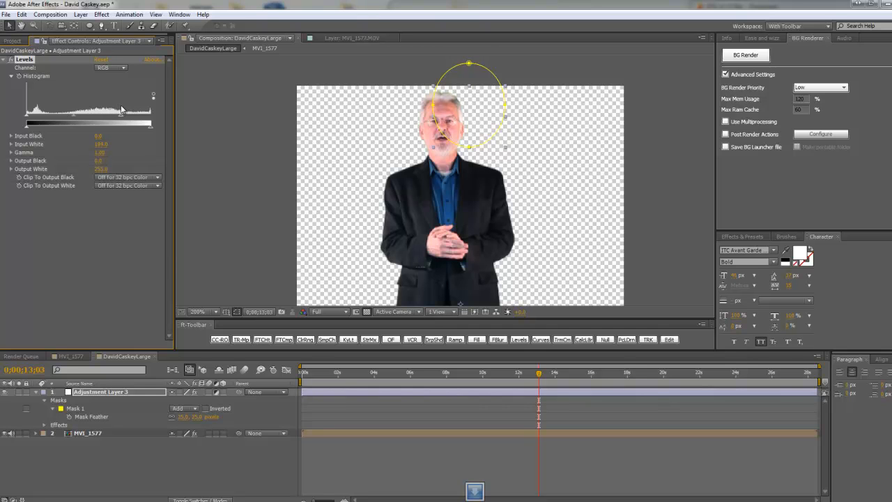
{"action": "mouse_move", "coordinate": [585, 98]}
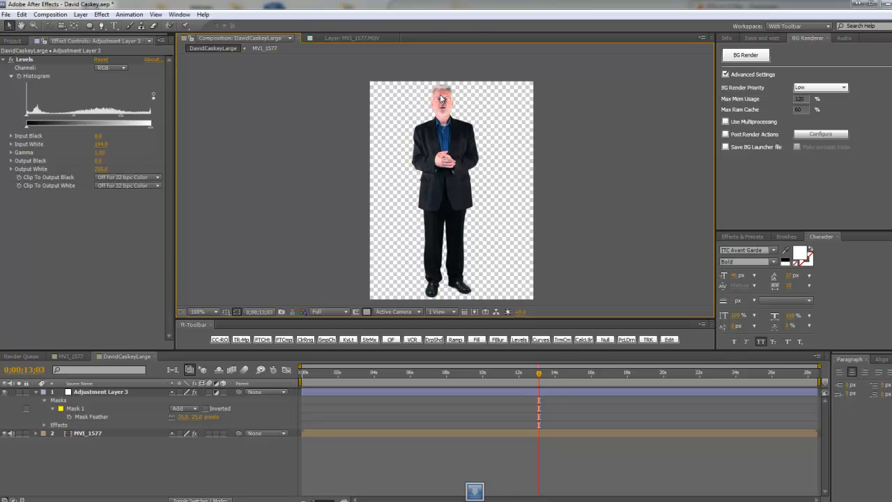
{"action": "mouse_move", "coordinate": [449, 233]}
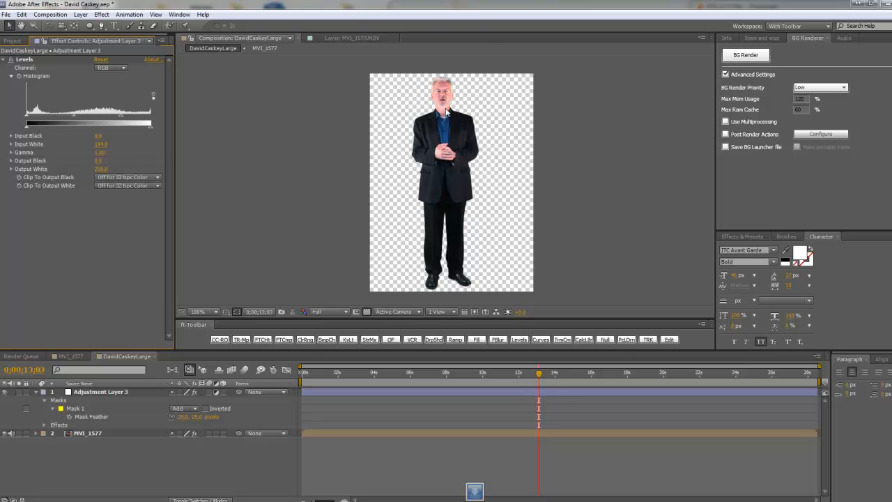
{"action": "mouse_move", "coordinate": [446, 112]}
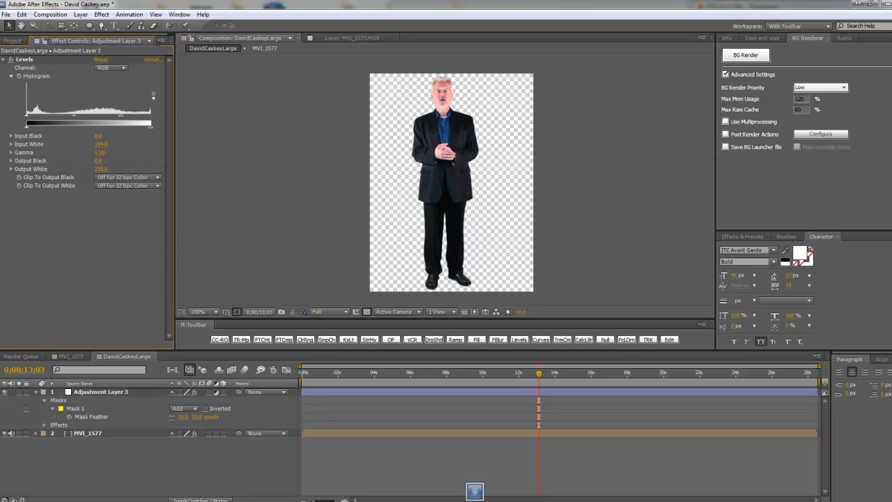